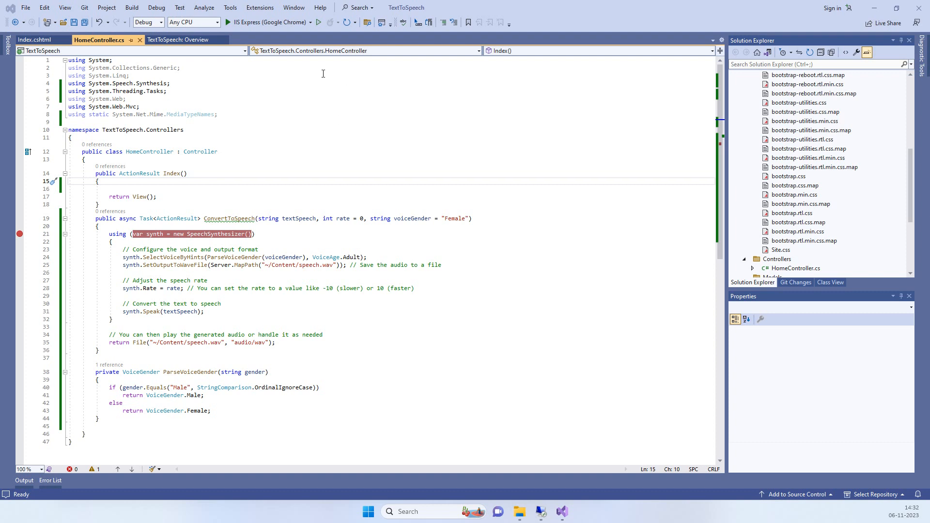
mouse_move(359, 146)
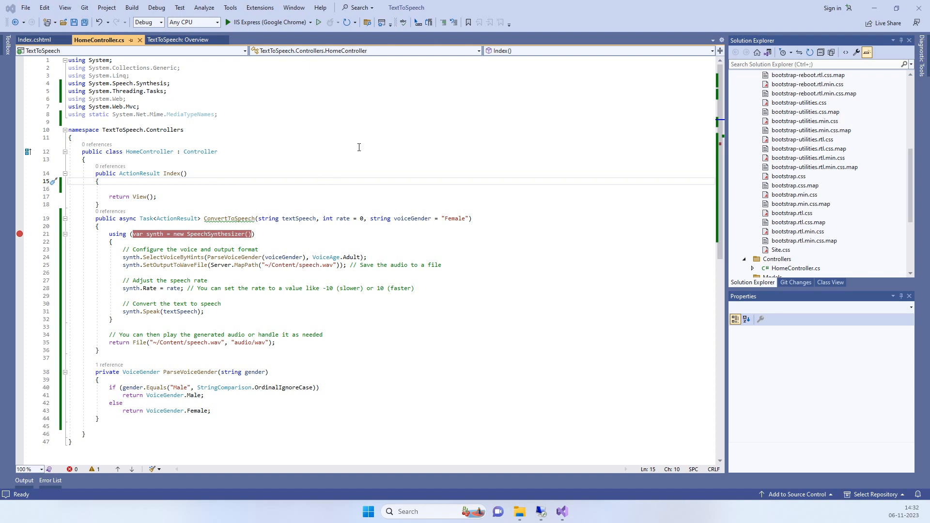
mouse_move(249, 192)
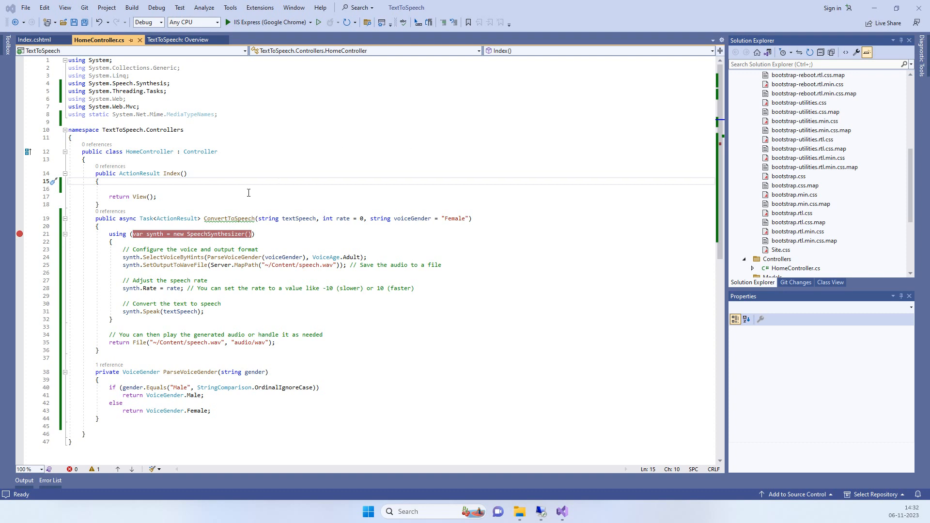
mouse_move(360, 150)
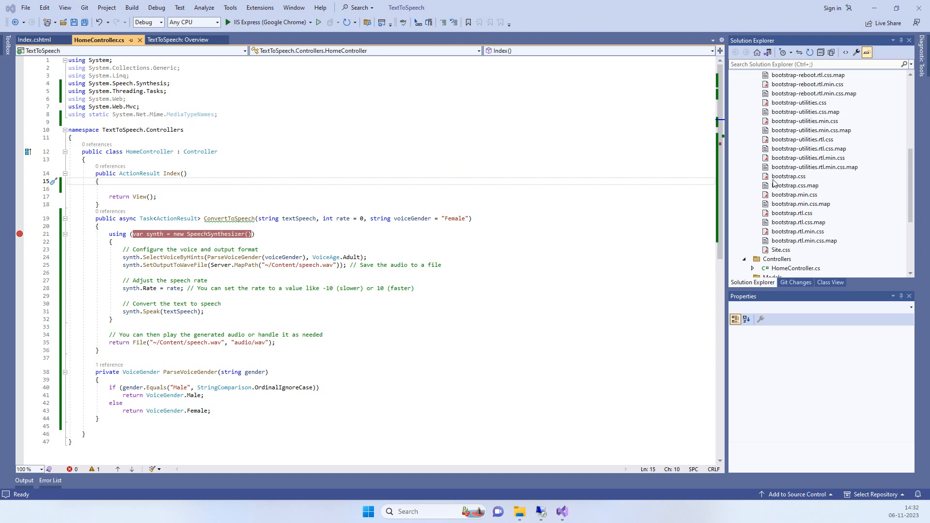
Start debugging with IIS Express (Google Chrome), review Index.cshtml's speech form, and switch to the running app.
scroll(up, 3)
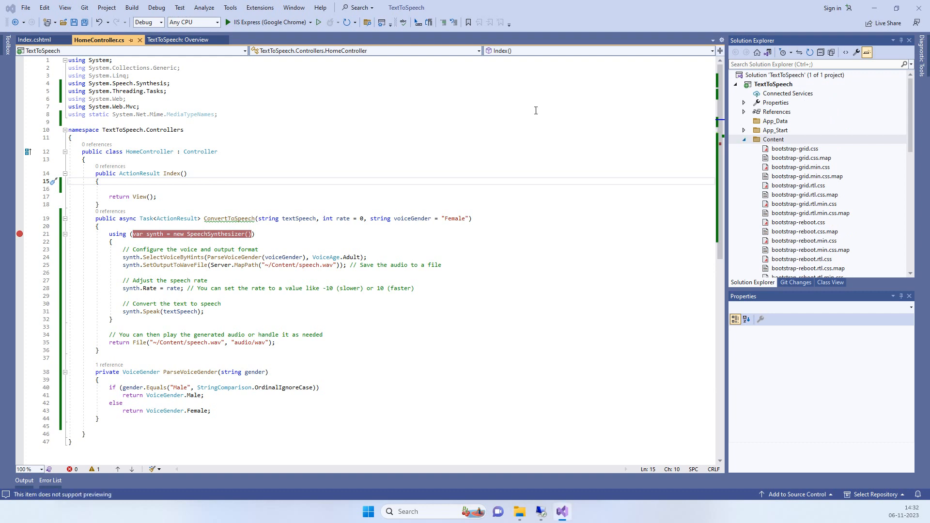
click(743, 139)
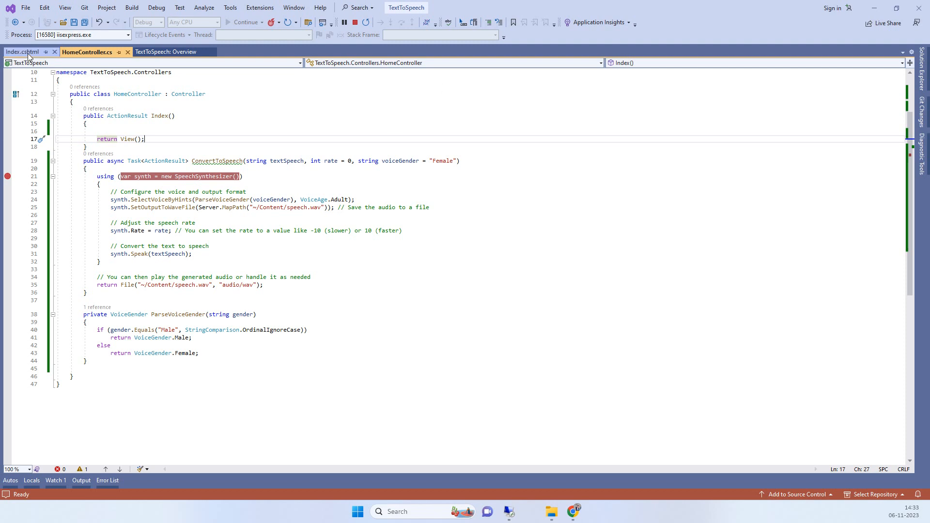
click(22, 52)
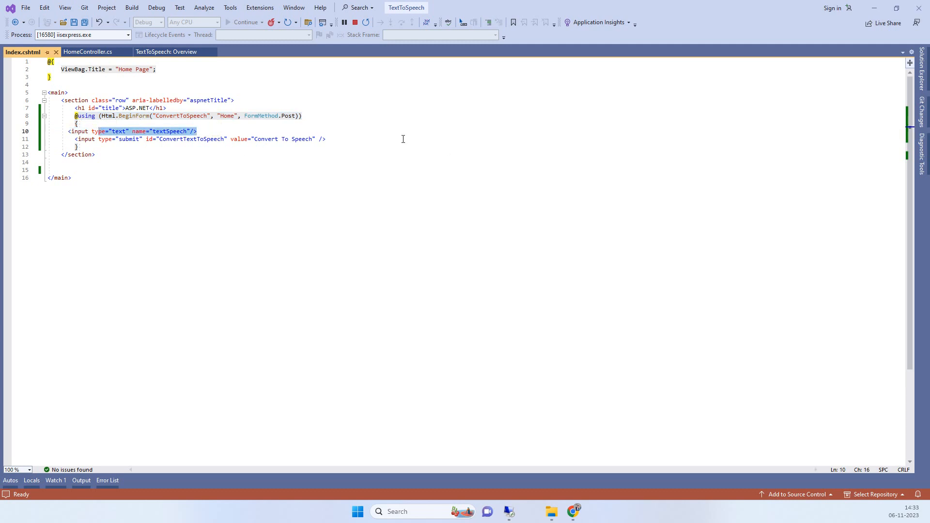
click(572, 512)
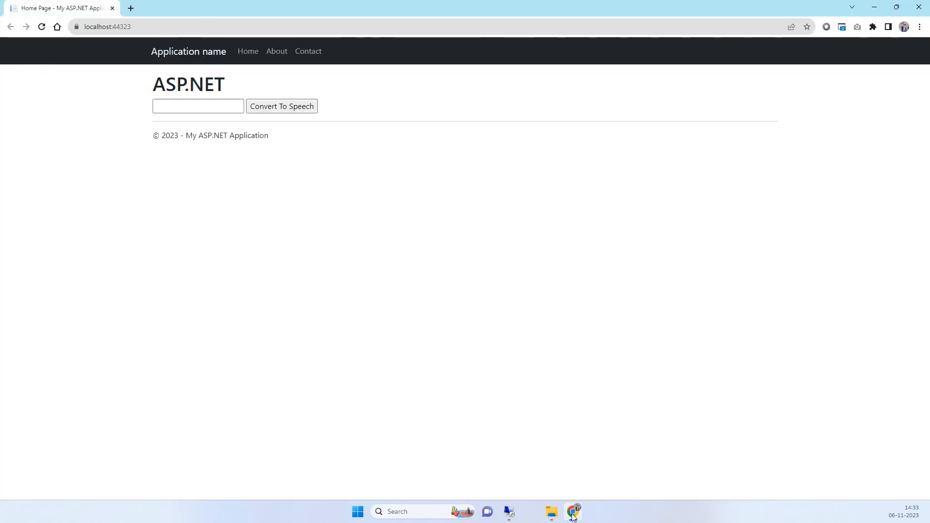
Fill the text box with the saved greeting plus "let's test" and submit it via Convert To Speech.
click(198, 107)
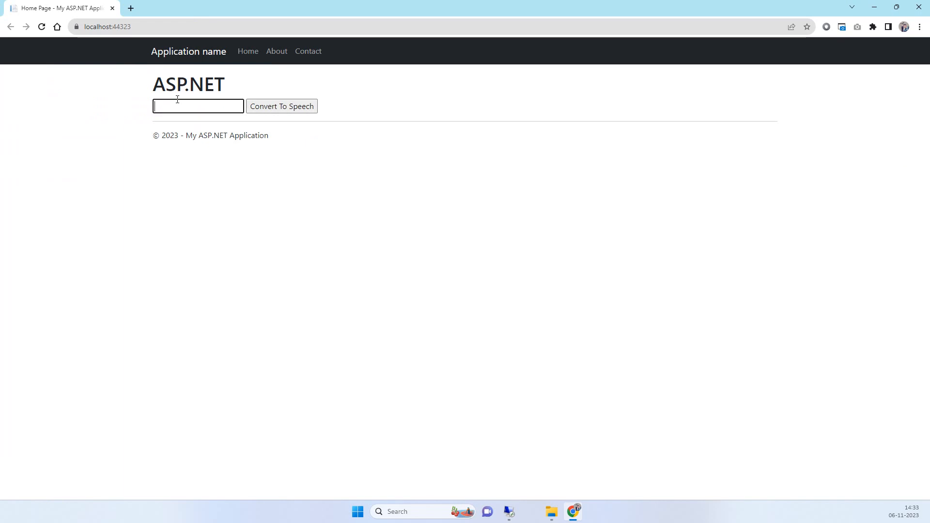
click(198, 106)
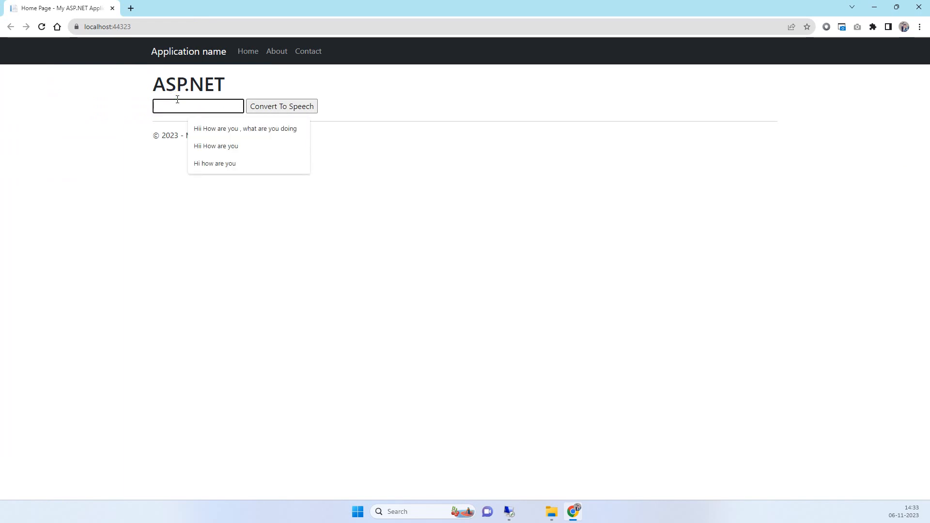
click(245, 129)
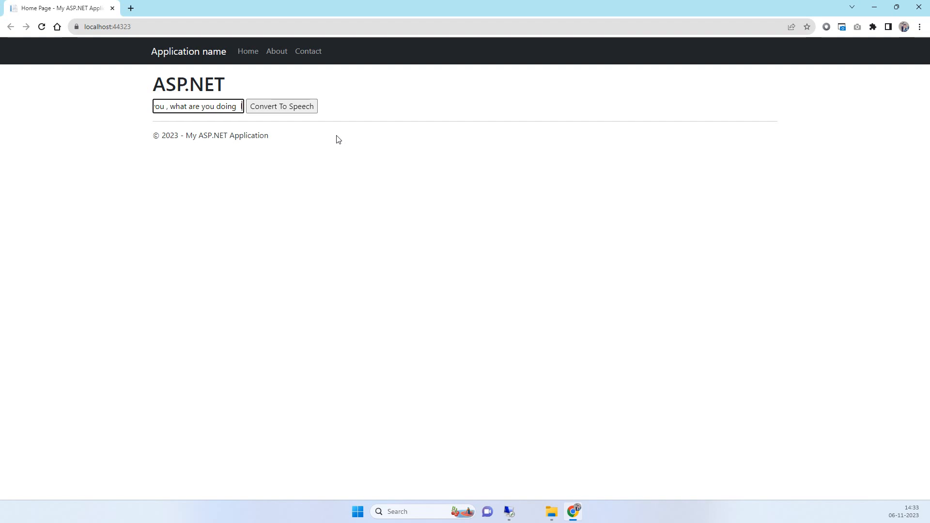
text(let's test)
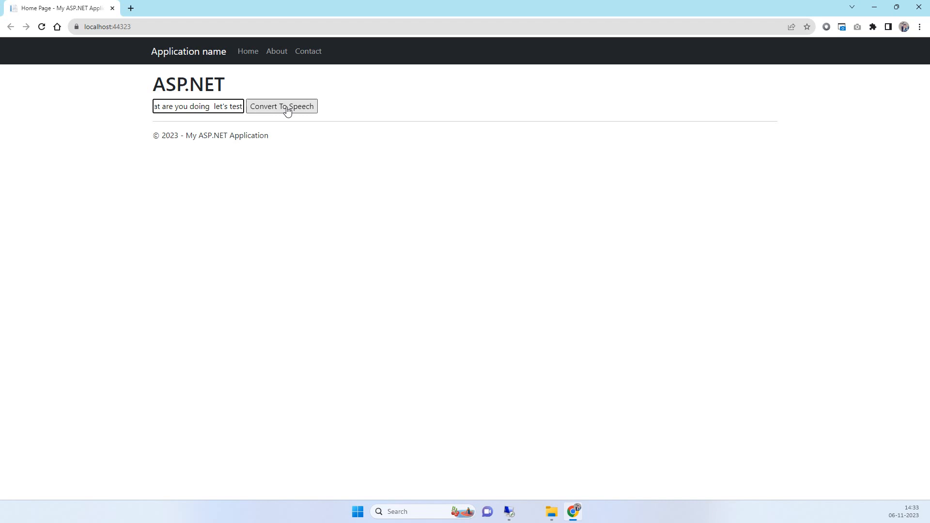
click(281, 107)
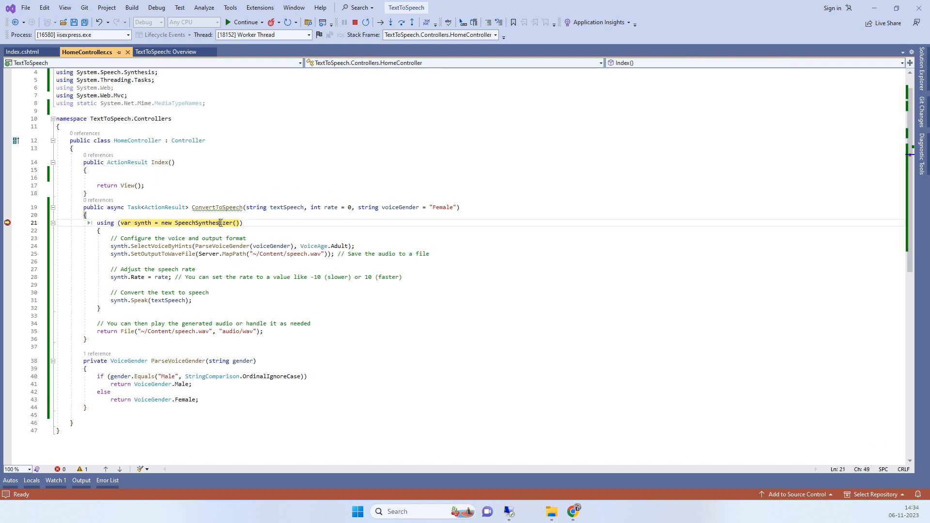
Inspect the ConvertToSpeech code and ParseVoiceGender helper, then step over the voice configuration line.
scroll(up, 3)
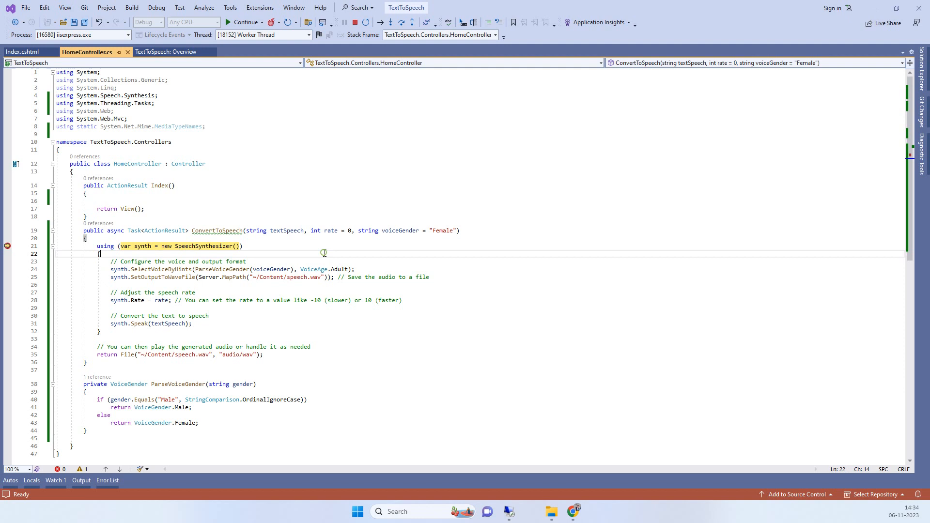
scroll(down, 3)
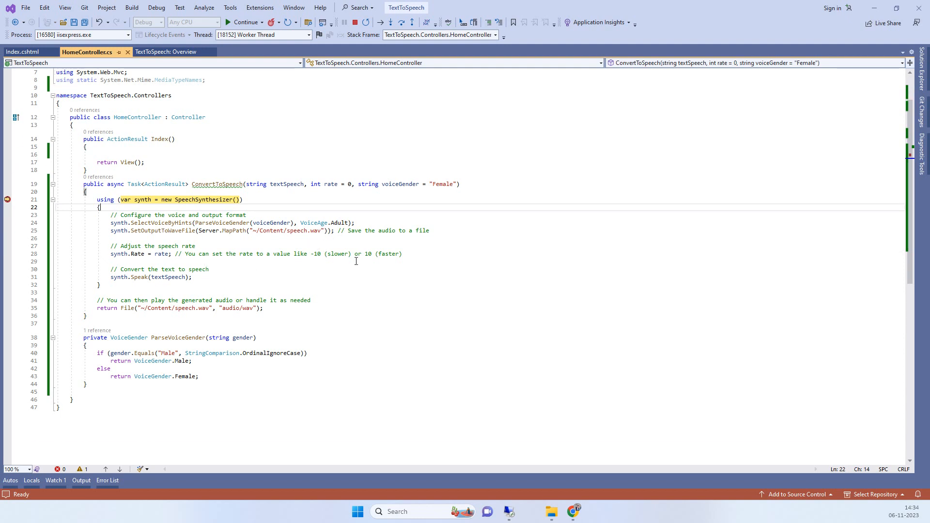
mouse_move(321, 222)
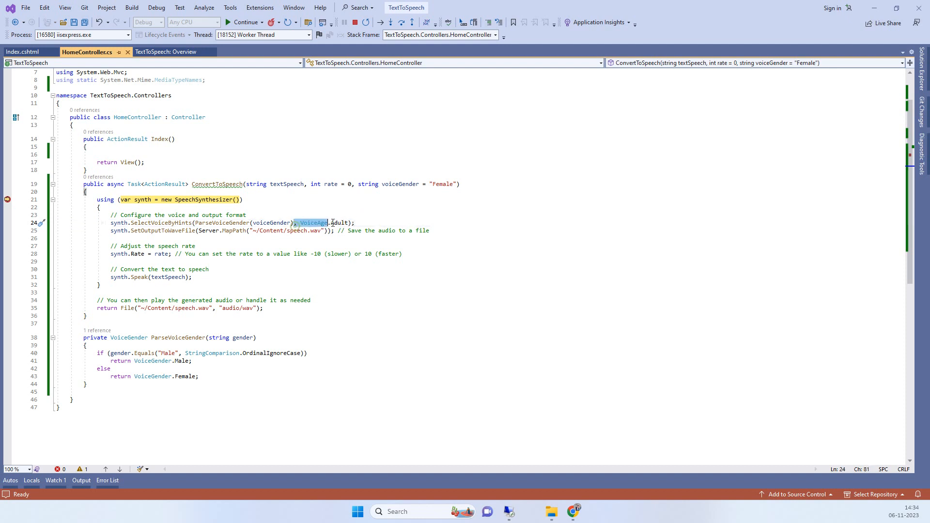
click(202, 223)
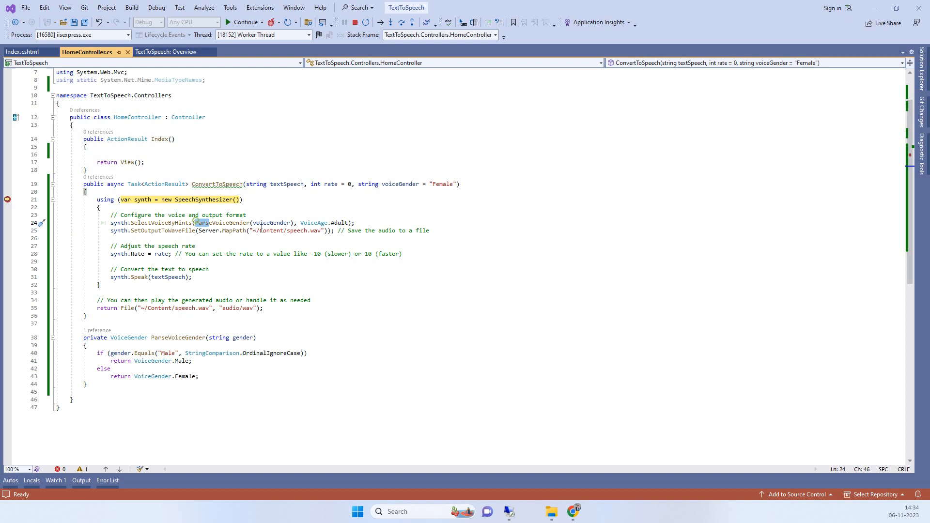
click(85, 345)
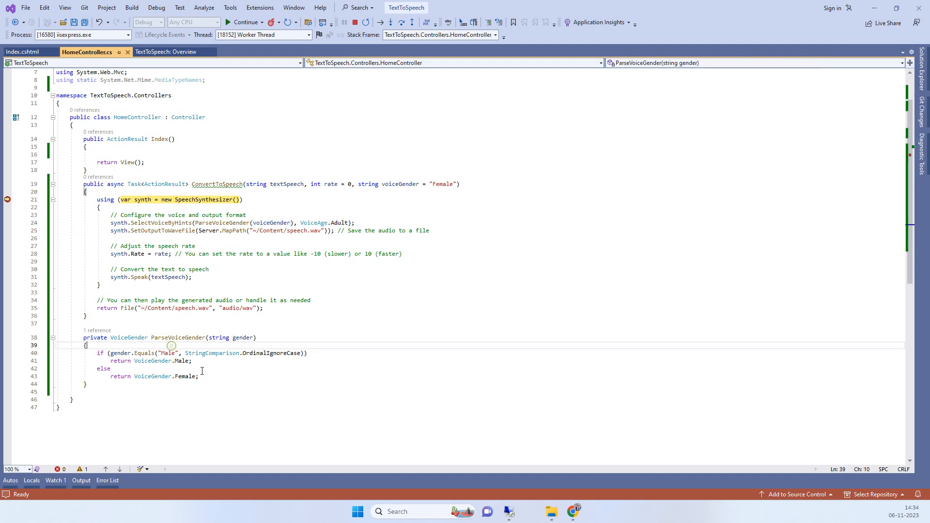
click(200, 376)
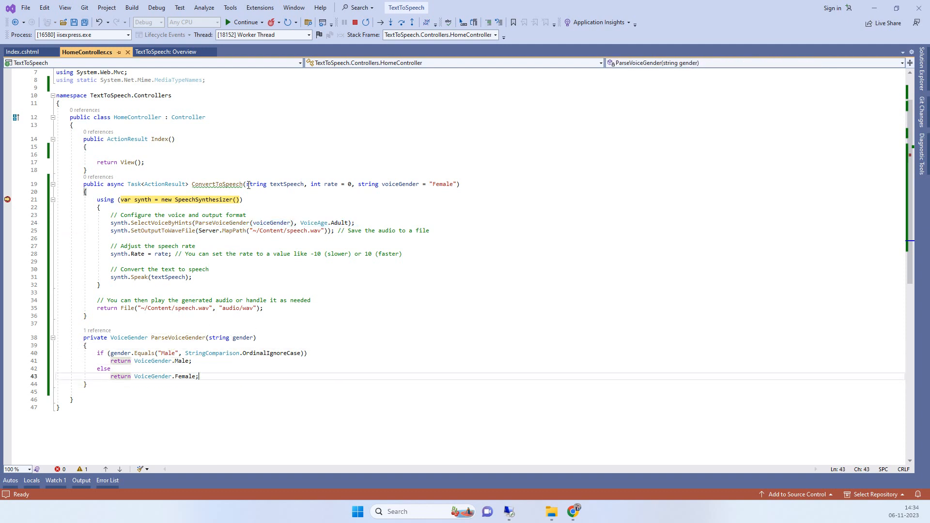
click(401, 23)
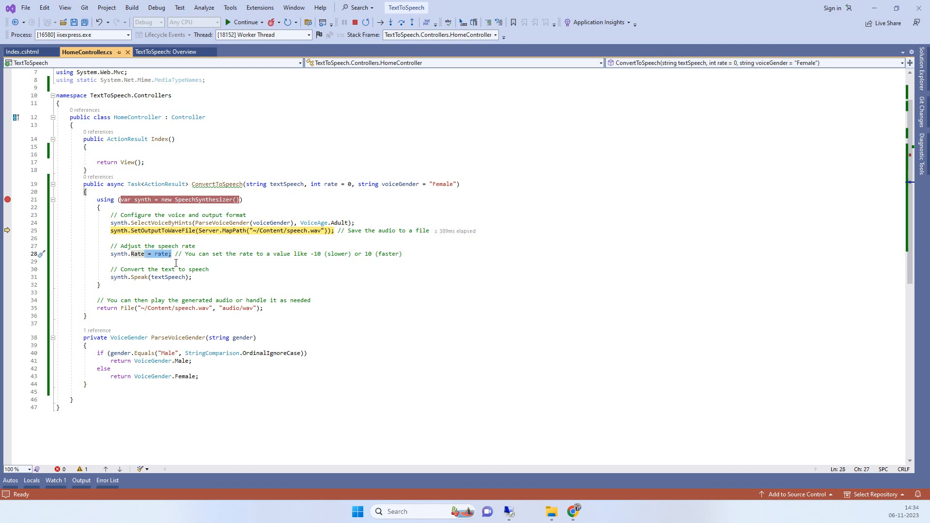
mouse_move(311, 258)
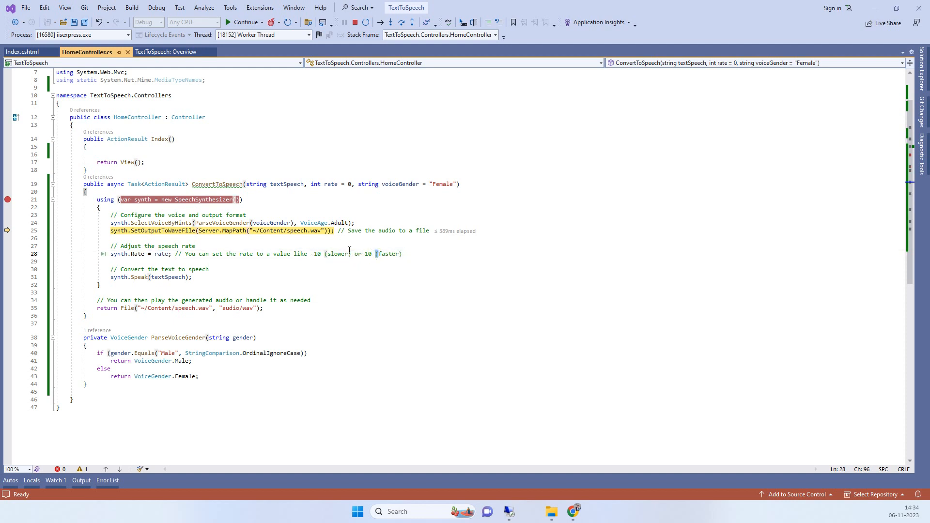
Check the SetOutputToWaveFile path and step over the output, rate and Speak lines to the method end.
click(293, 230)
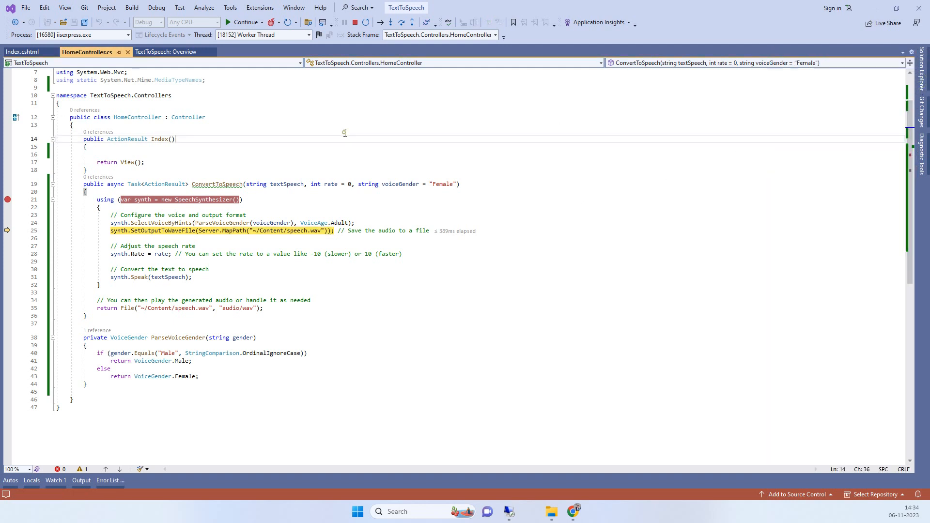
click(402, 23)
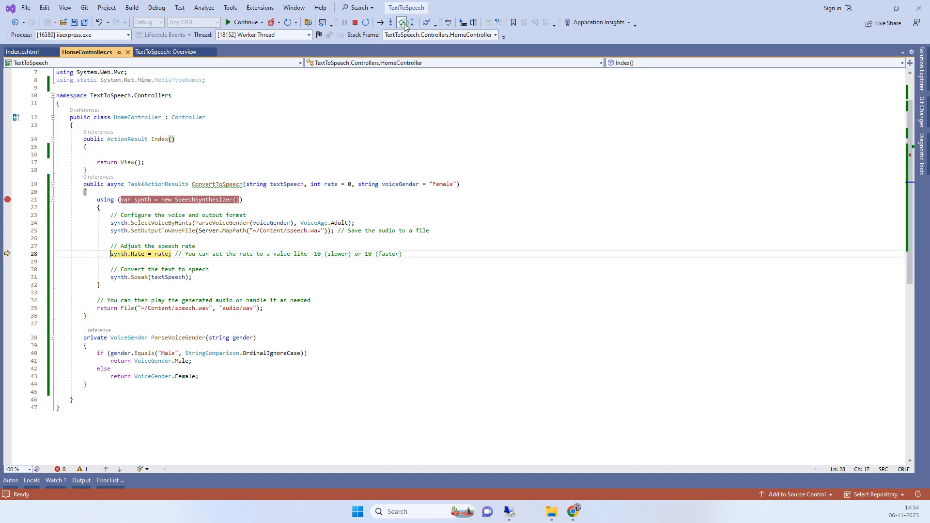
click(403, 23)
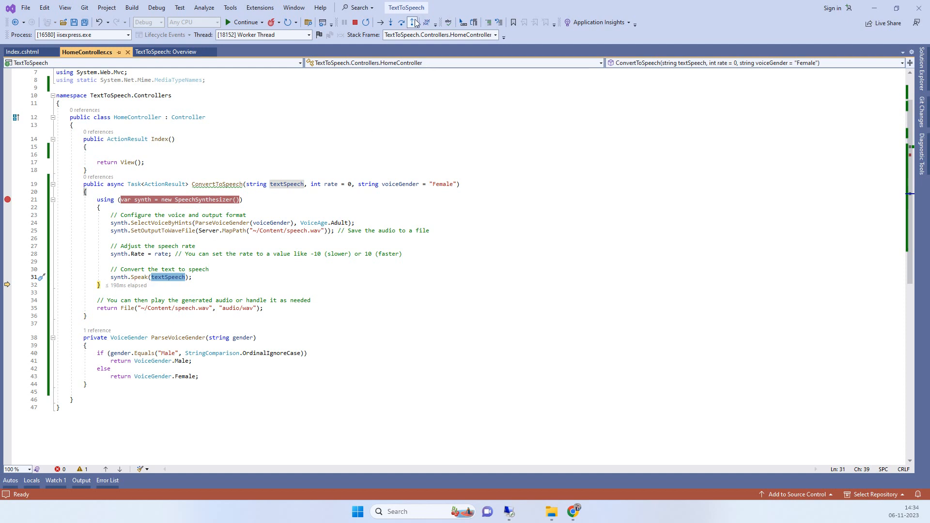
click(401, 22)
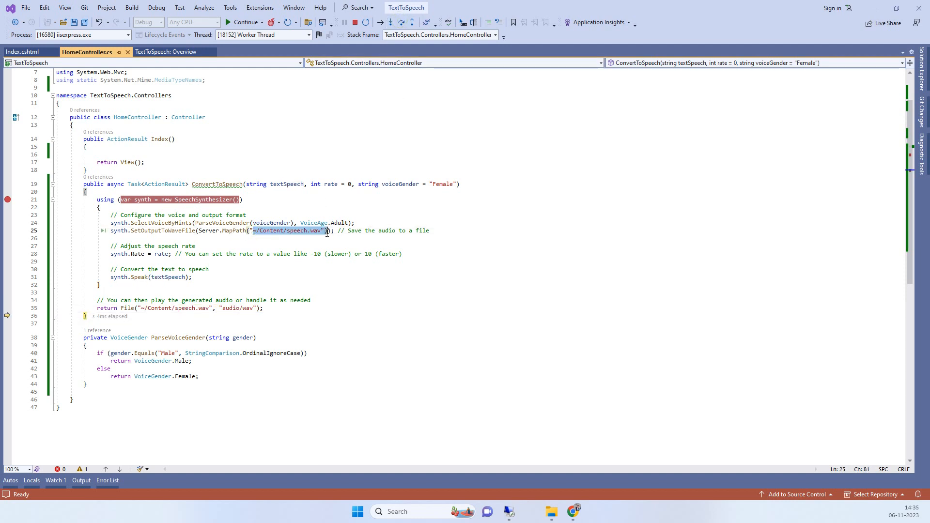
mouse_move(552, 511)
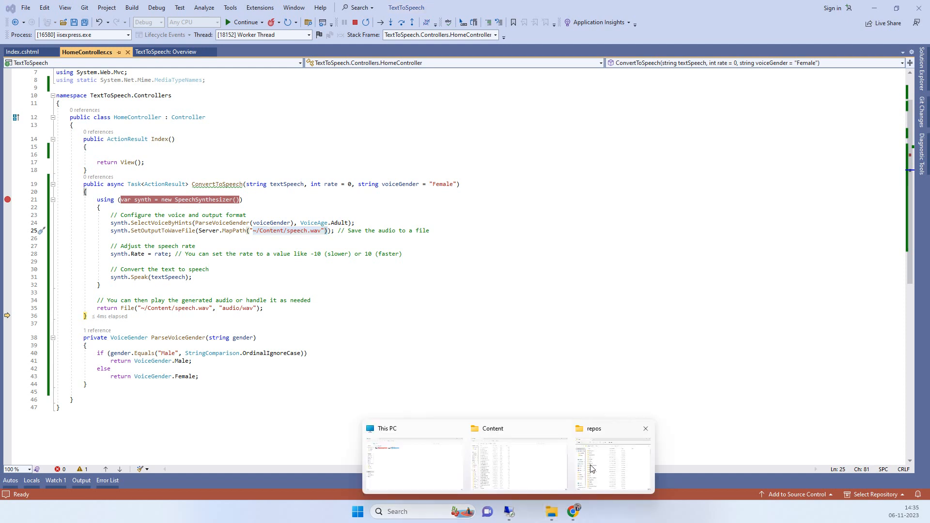
Select the generated speech.wav (157 KB) in the Content folder and play it.
click(612, 459)
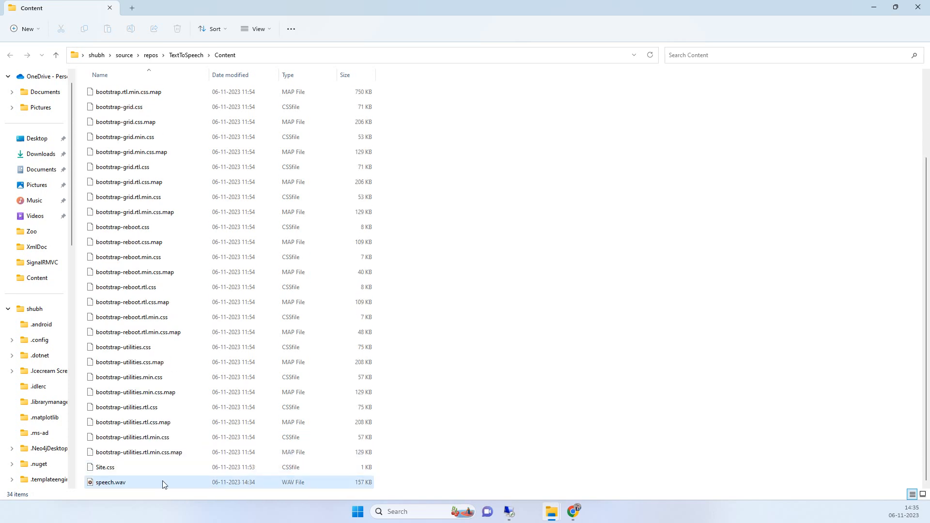
mouse_move(345, 487)
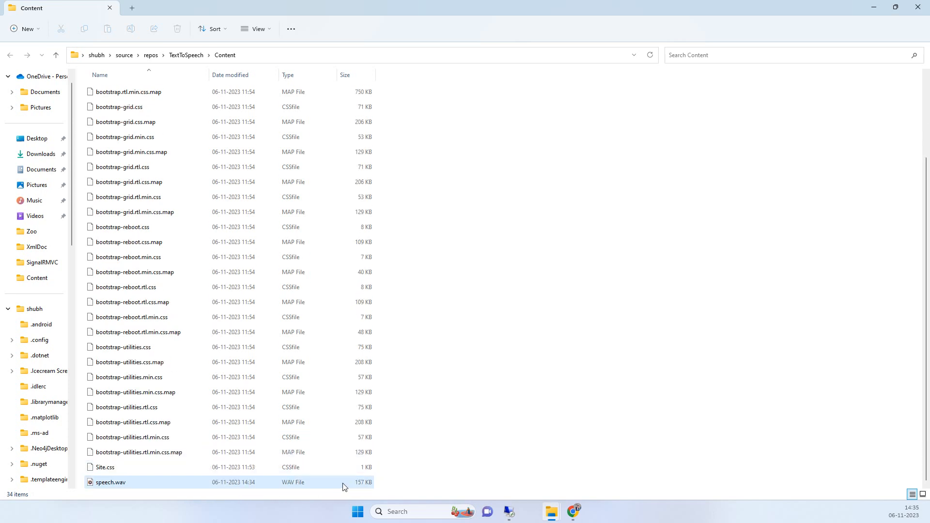
mouse_move(337, 490)
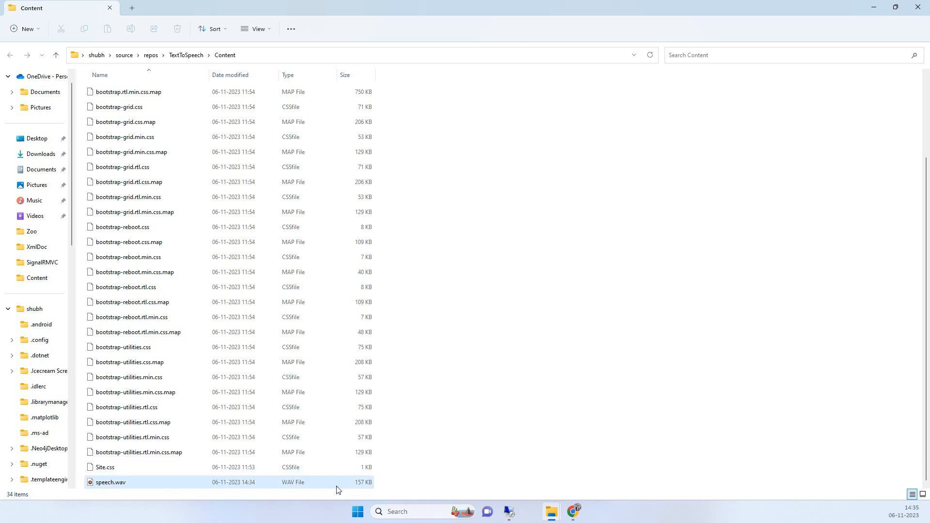
click(109, 482)
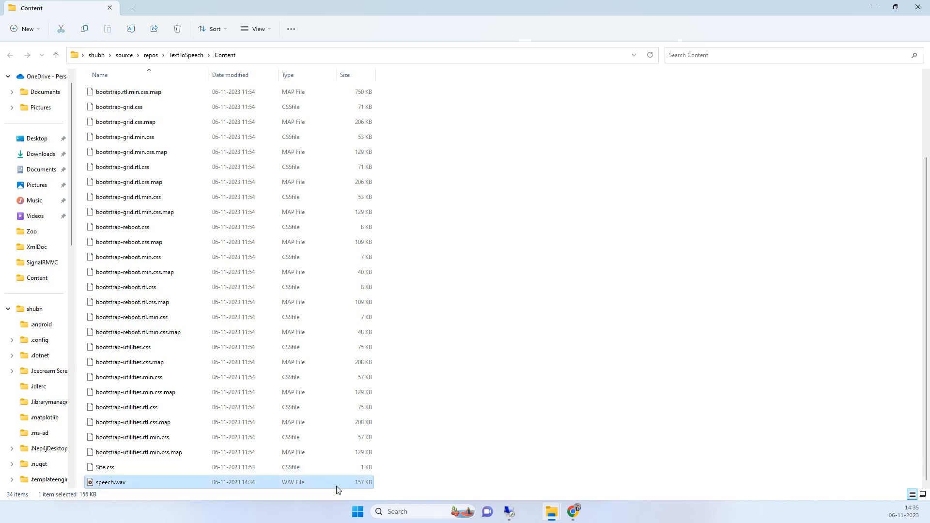
double_click(109, 483)
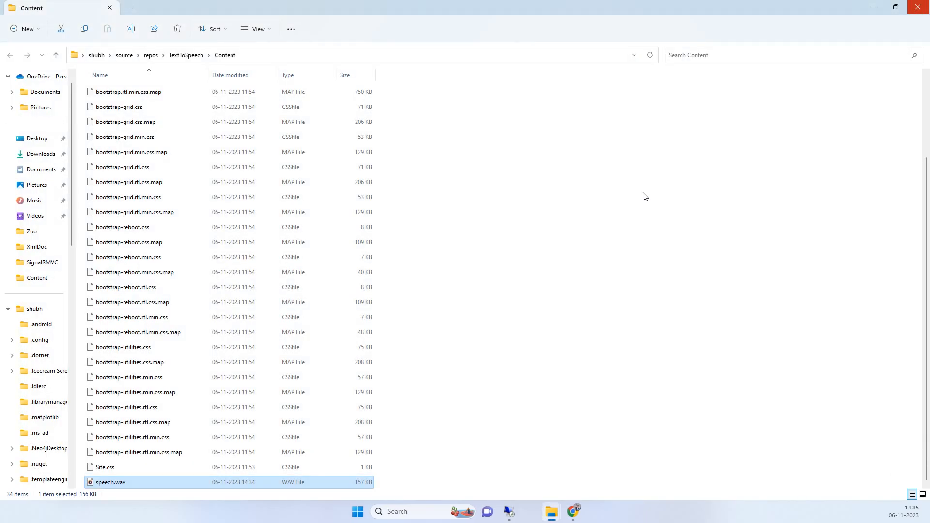
mouse_move(829, 97)
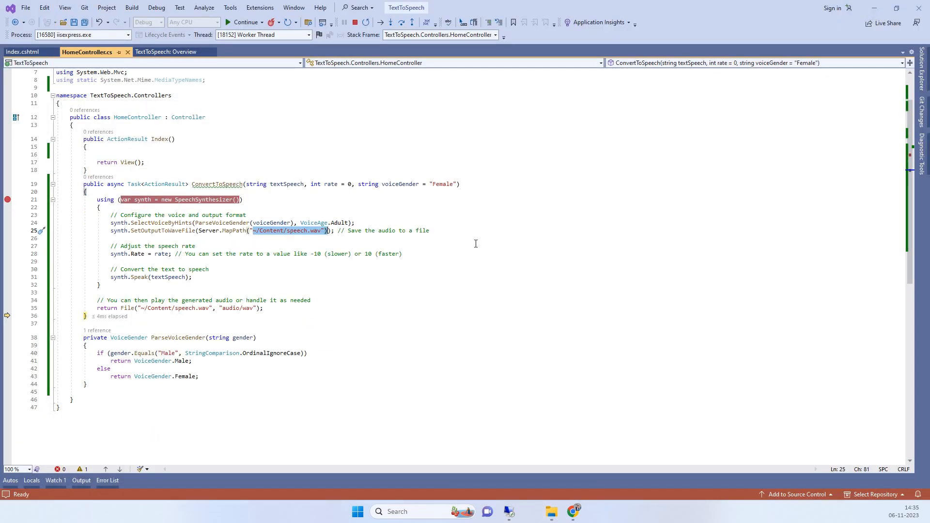
click(236, 245)
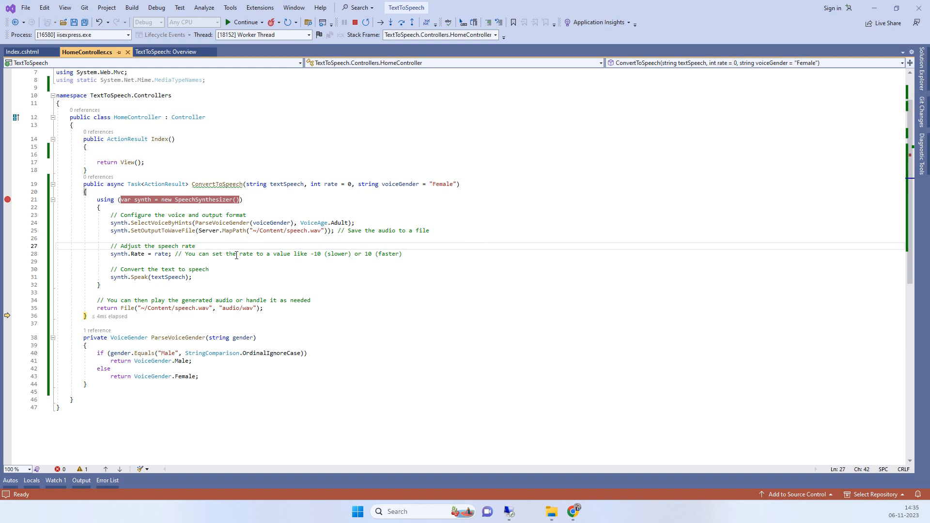
mouse_move(391, 218)
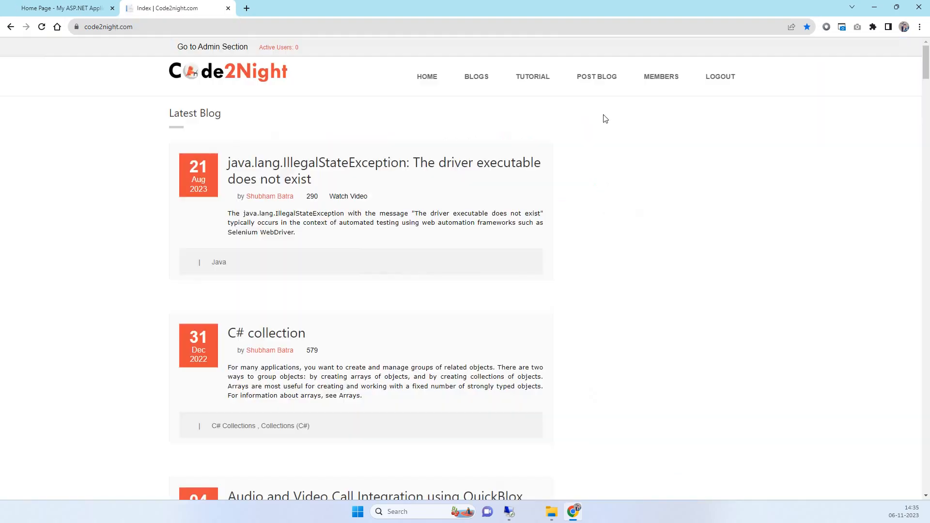
Find the sidebar link 'How to Convert Text to Speech in Asp.Net' and open that article.
scroll(down, 3)
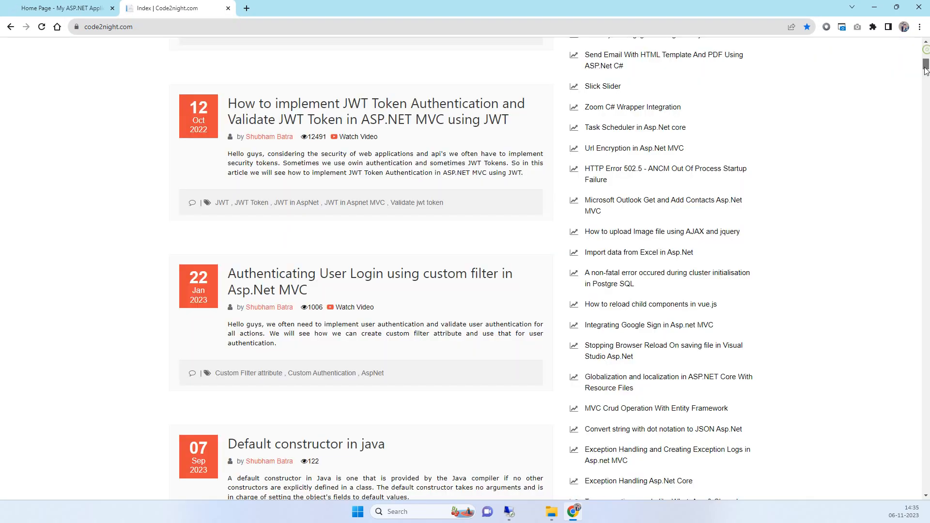
scroll(down, 3)
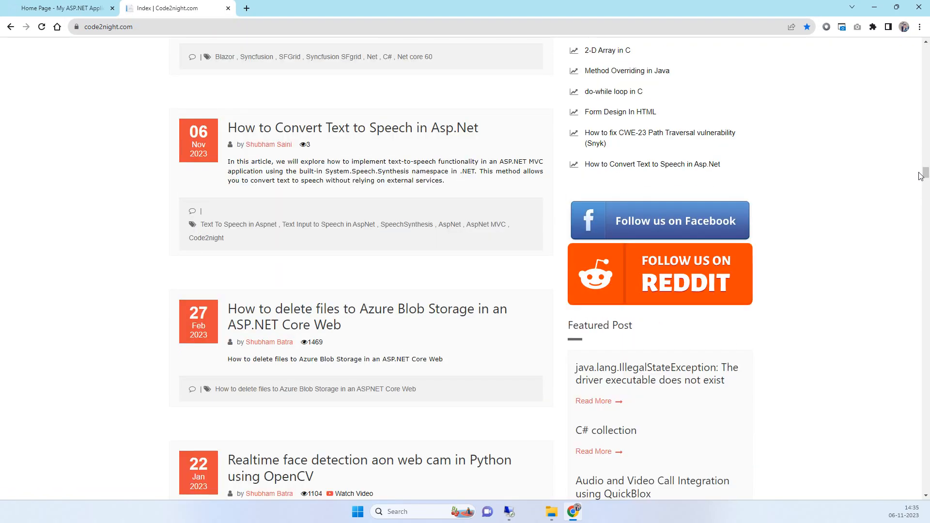
scroll(up, 3)
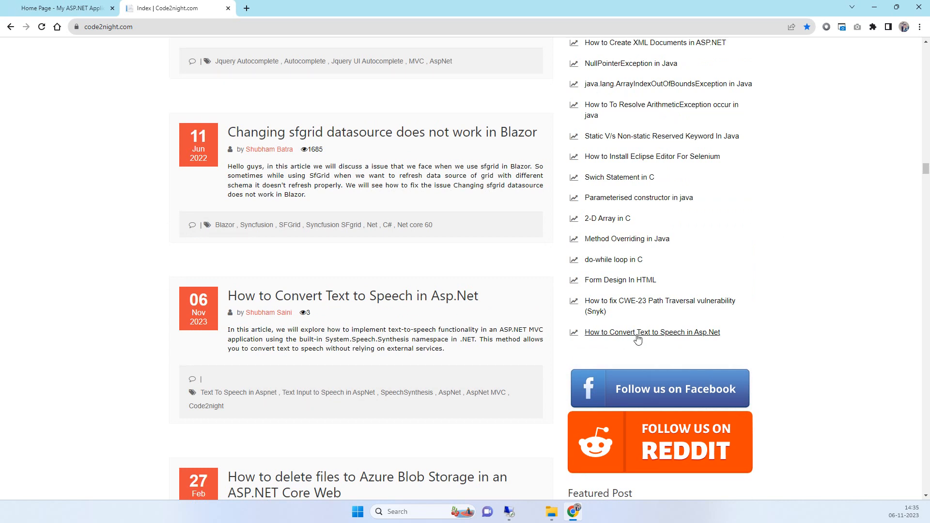
mouse_move(696, 341)
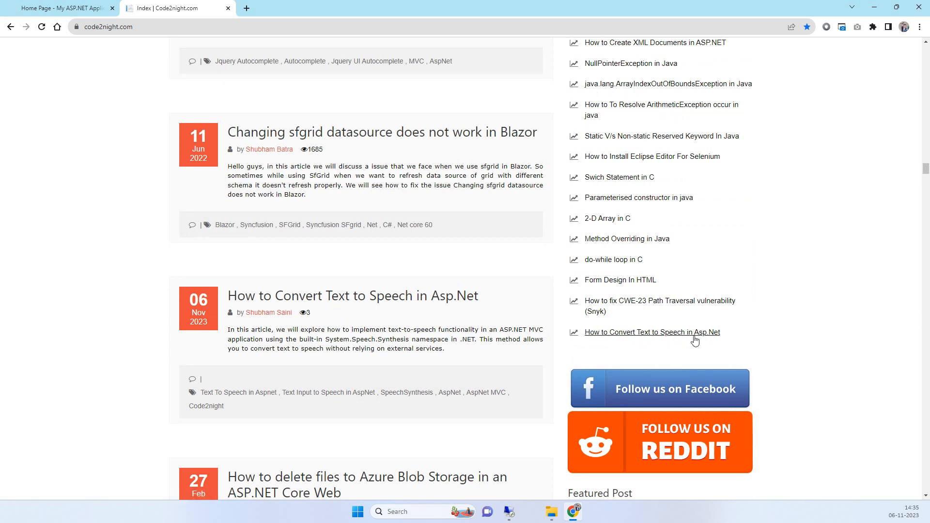
mouse_move(706, 340)
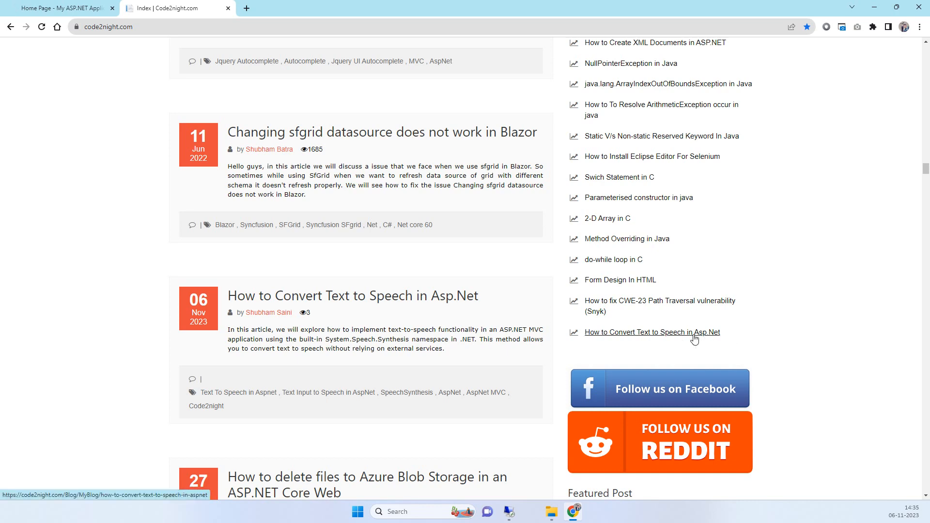
click(651, 332)
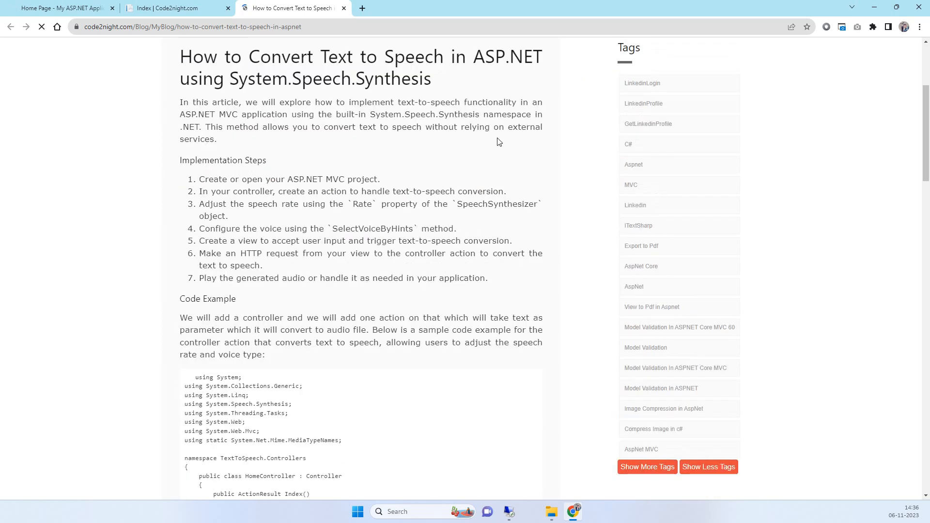
scroll(up, 3)
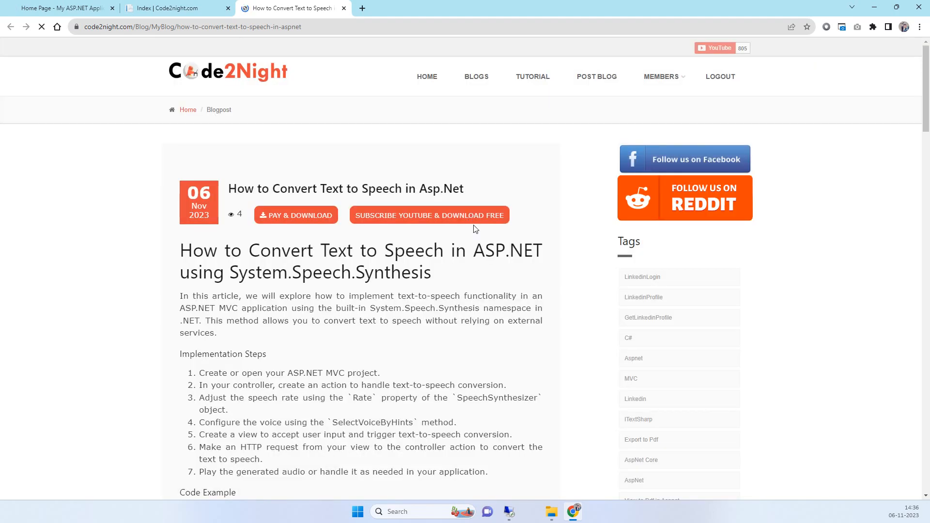
scroll(down, 3)
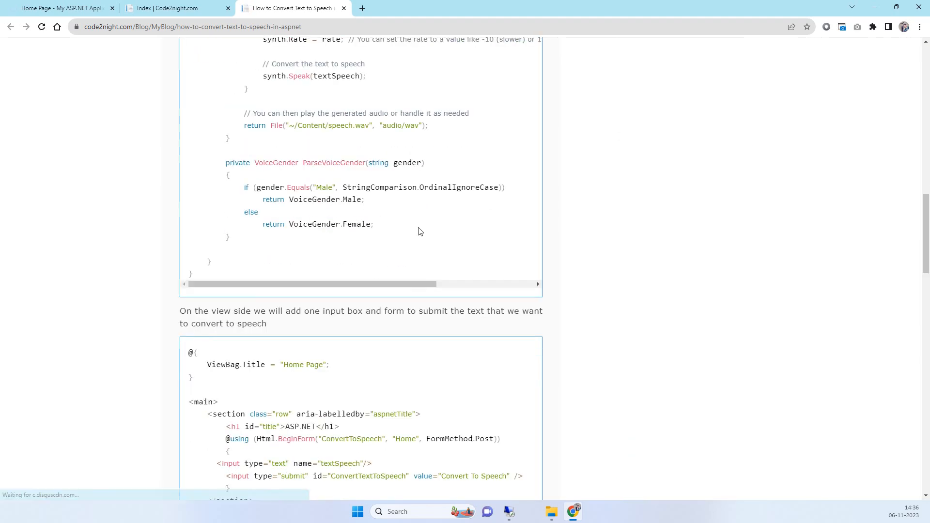
scroll(down, 3)
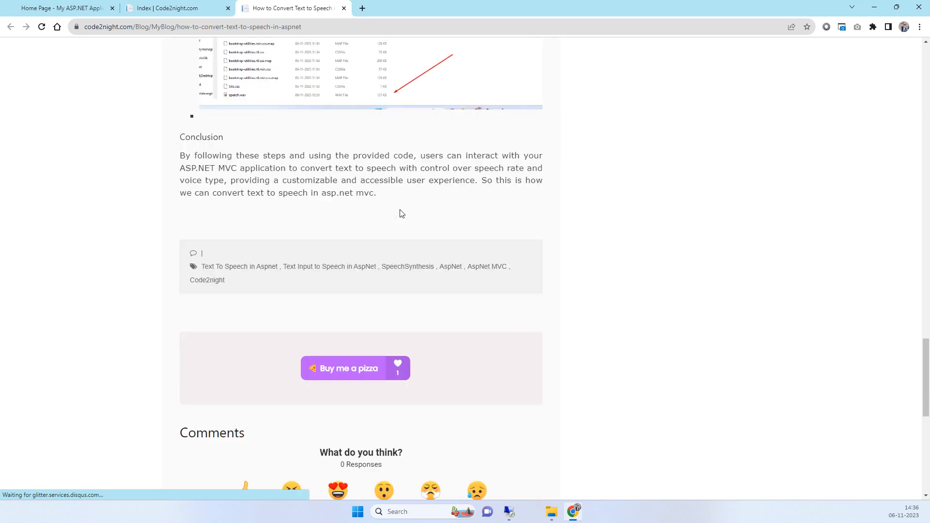
scroll(up, 3)
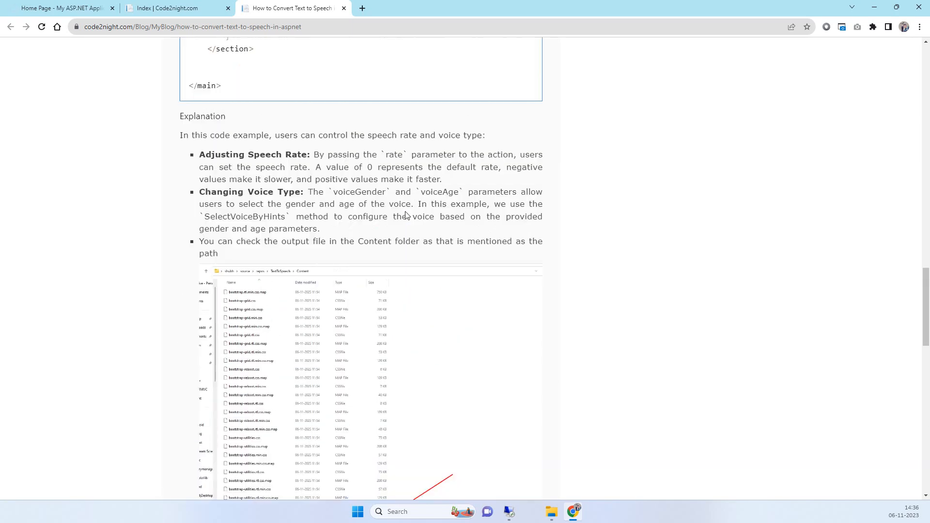
scroll(up, 3)
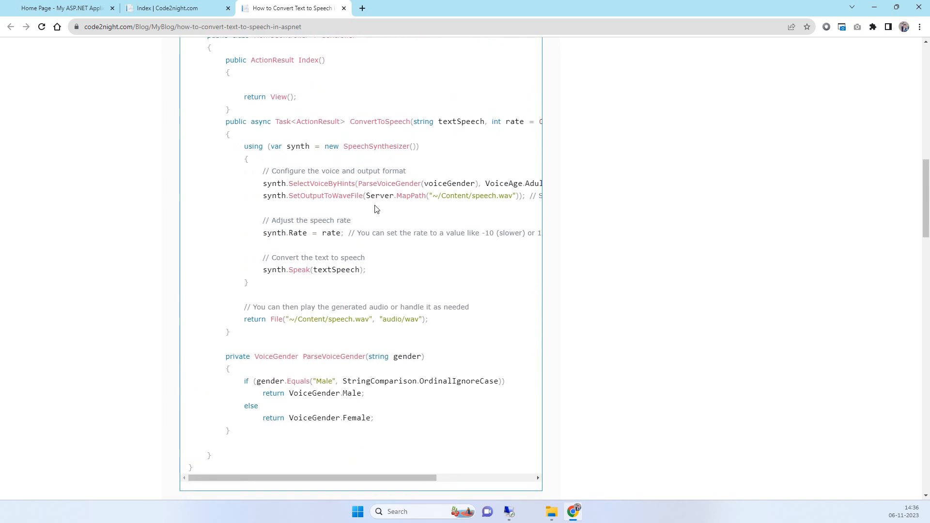